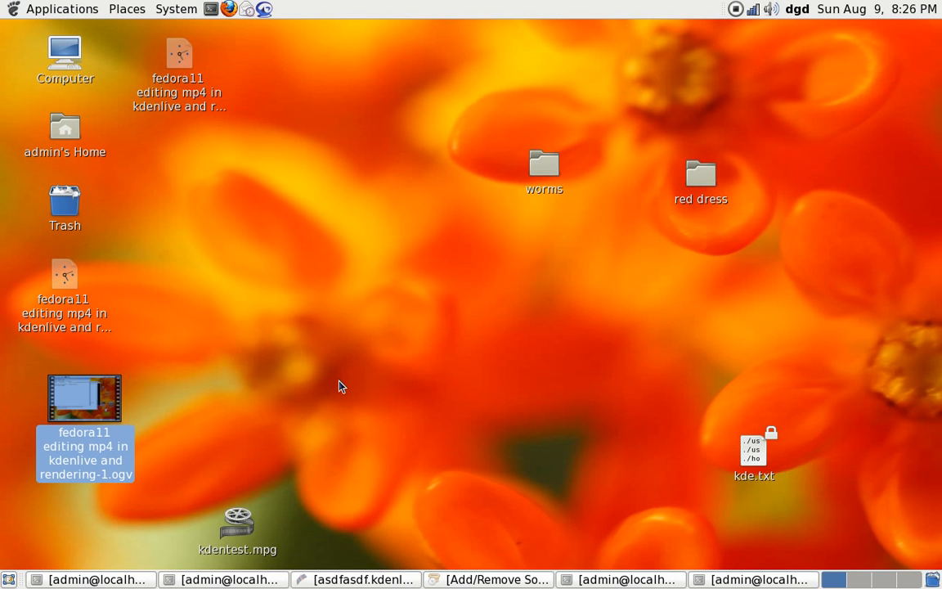
Show the context menu for the rendering-1.ogv video icon on the desktop.
right_click(84, 399)
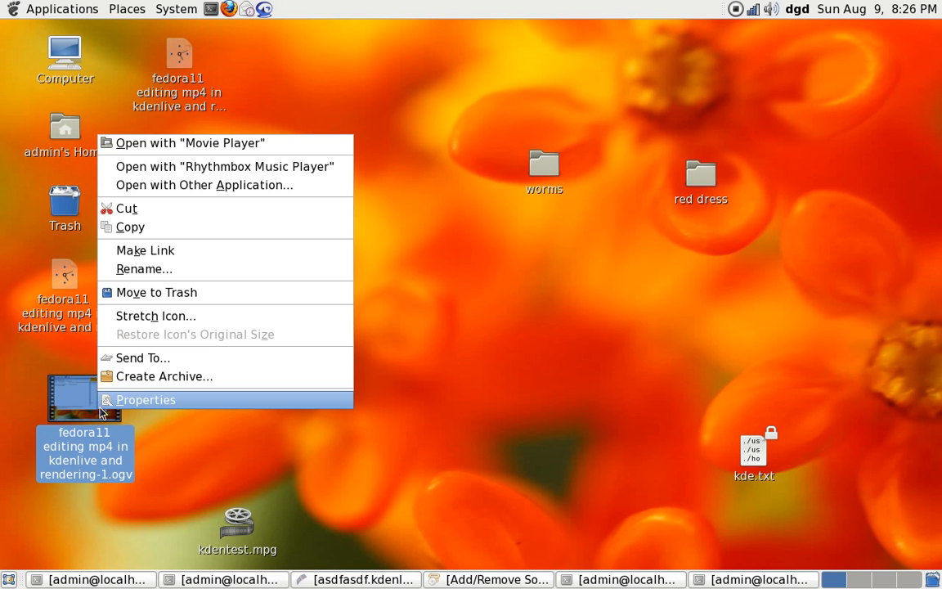
Choose 'Open with Other Application...' and scroll the application list down to vlc.
left_click(203, 184)
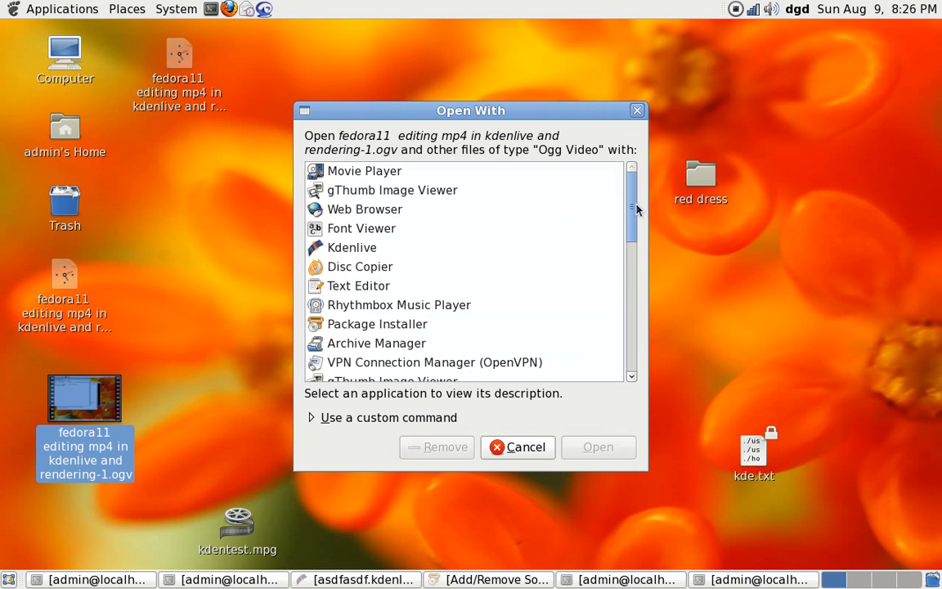
scroll("down", 3)
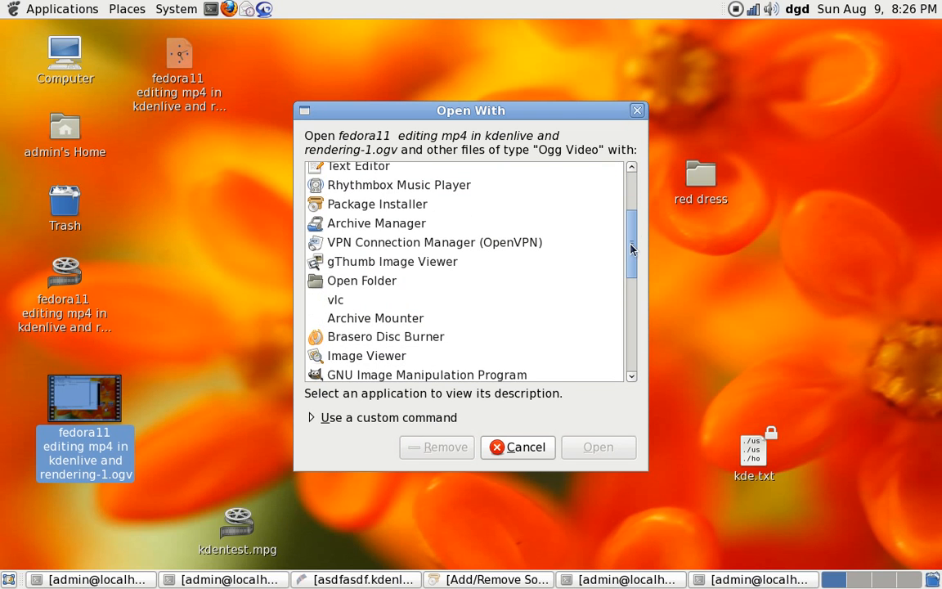
scroll("down", 3)
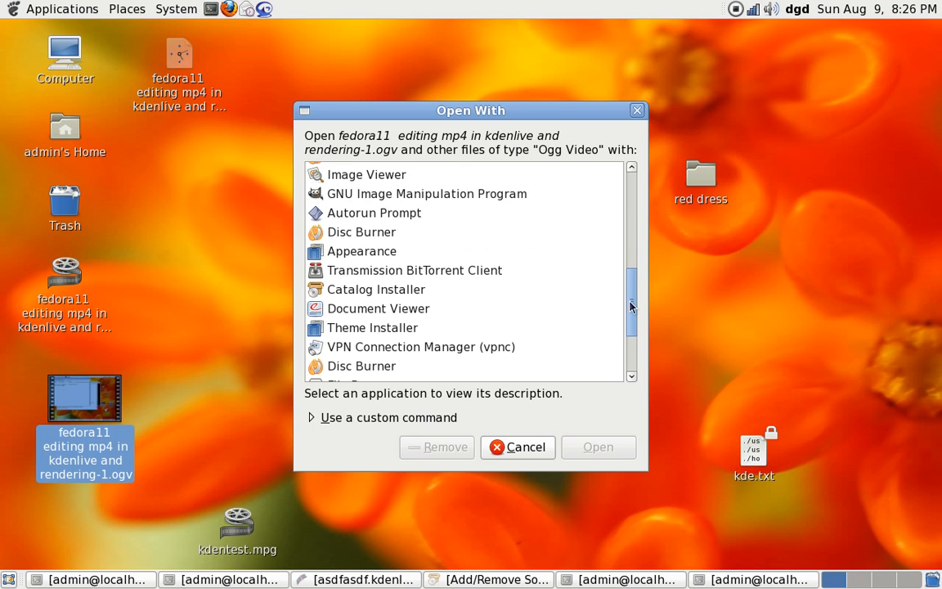
scroll("down", 3)
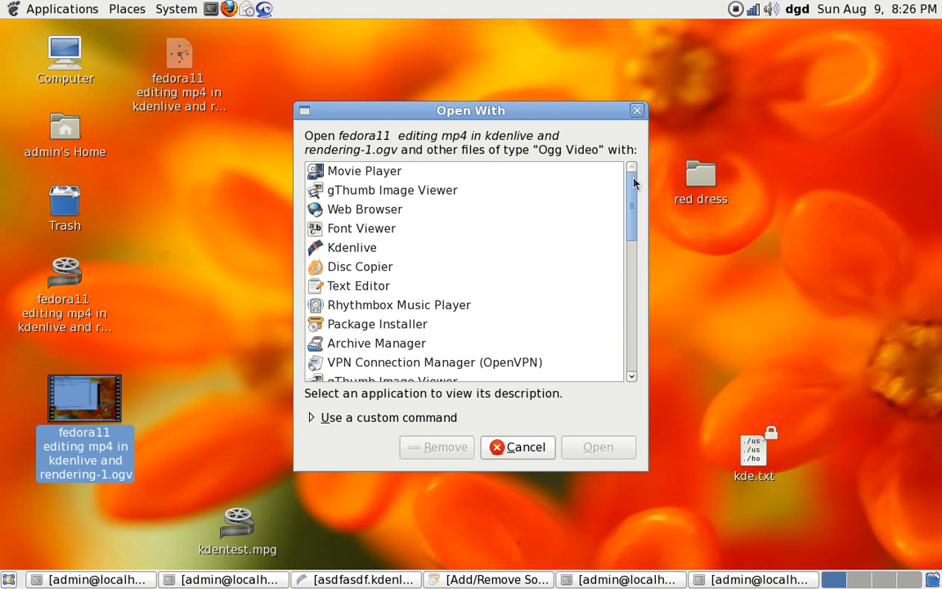
scroll("down", 3)
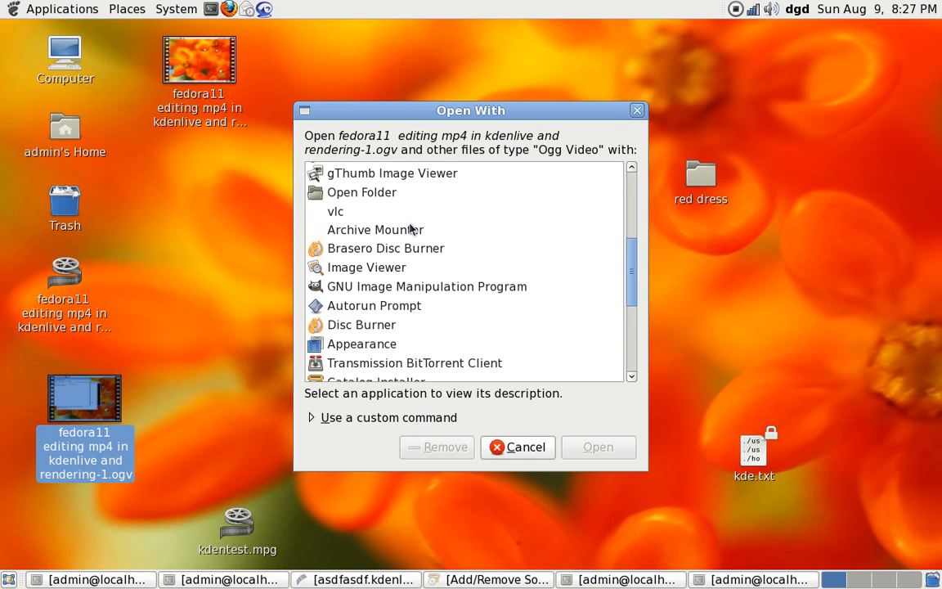
Select vlc, then change the custom command to kdenlive and open the video.
left_click(335, 211)
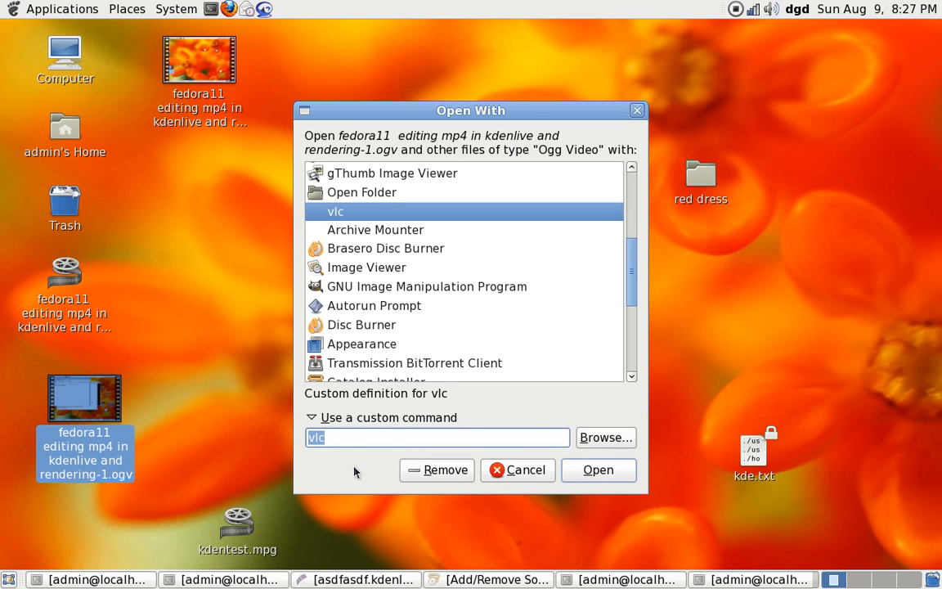
mouse_move(364, 438)
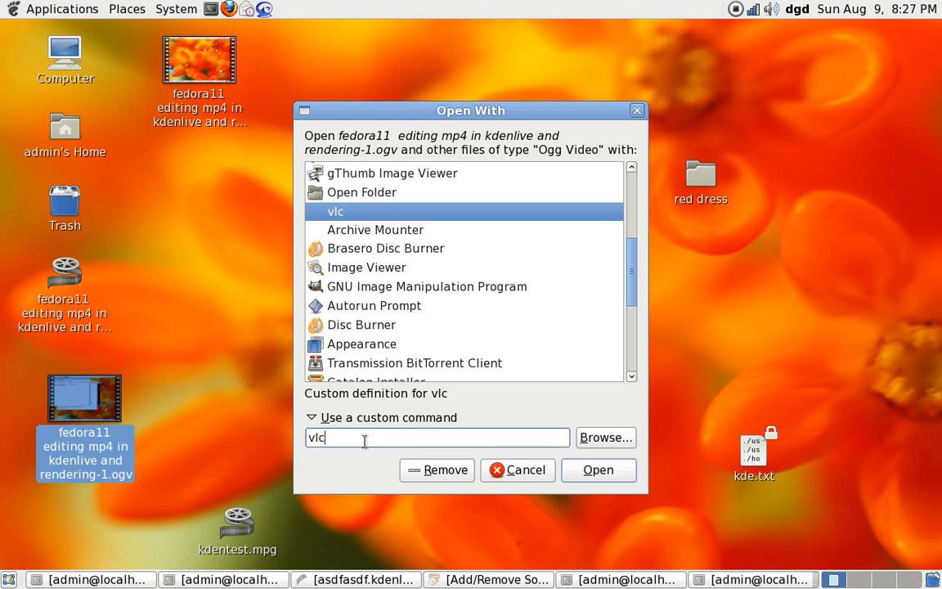
type("kd")
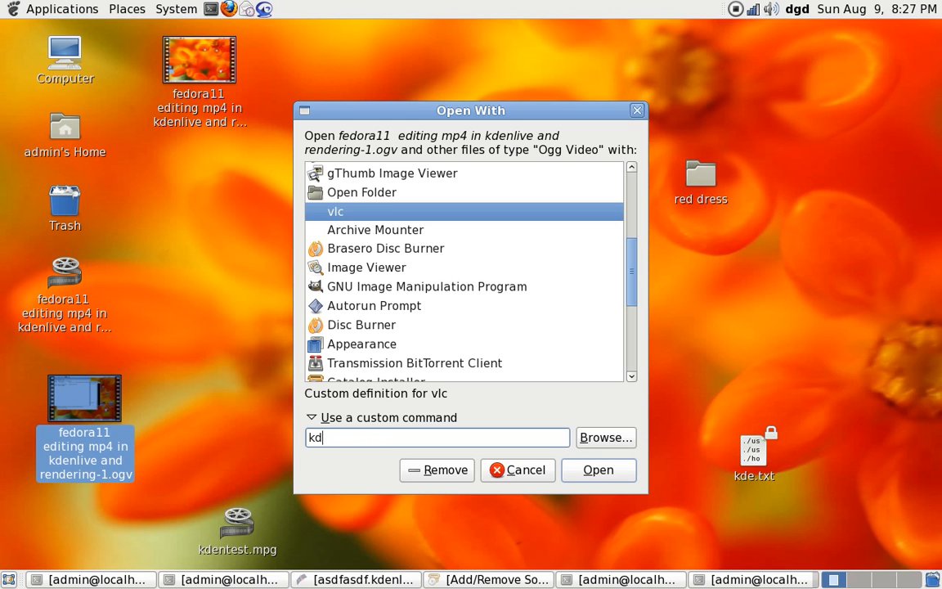
type("en")
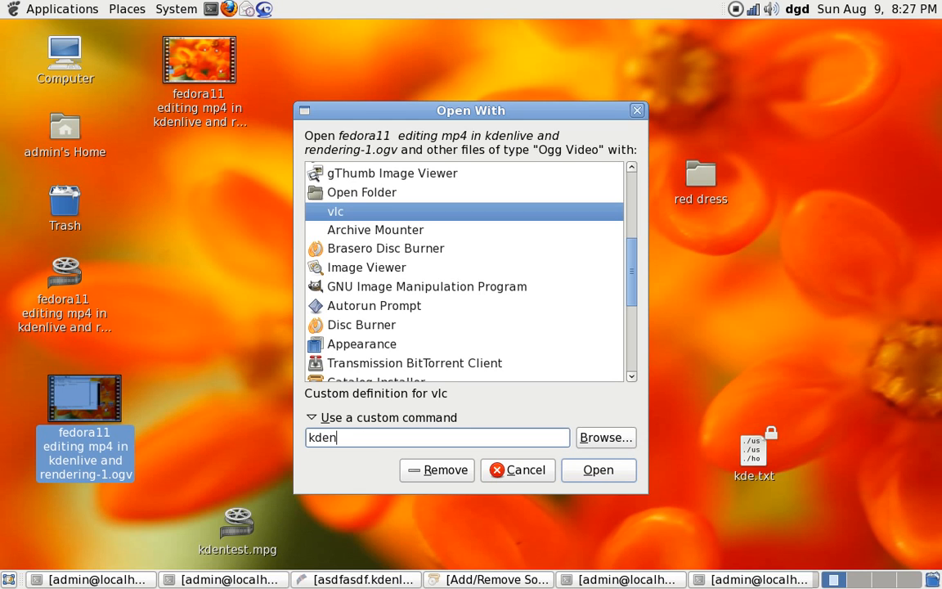
type("live")
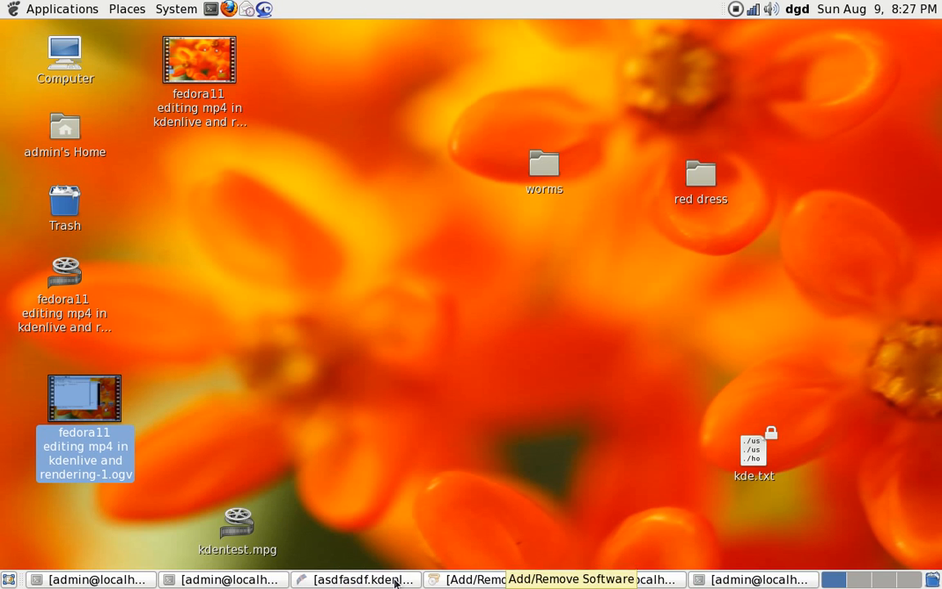
Dismiss Kdenlive's parsing error and close asdfasdf.kdenlive, saving changes.
left_click(373, 579)
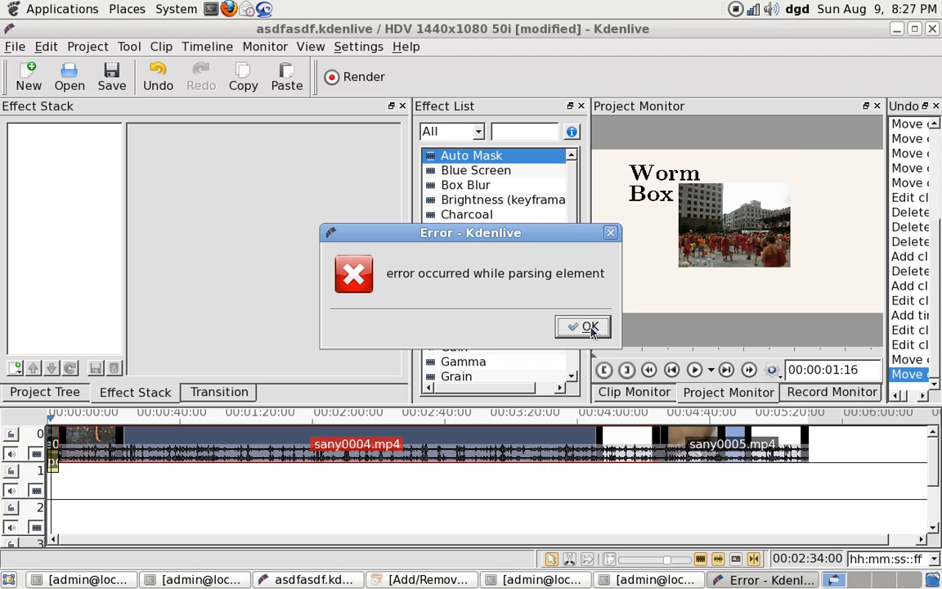
left_click(582, 327)
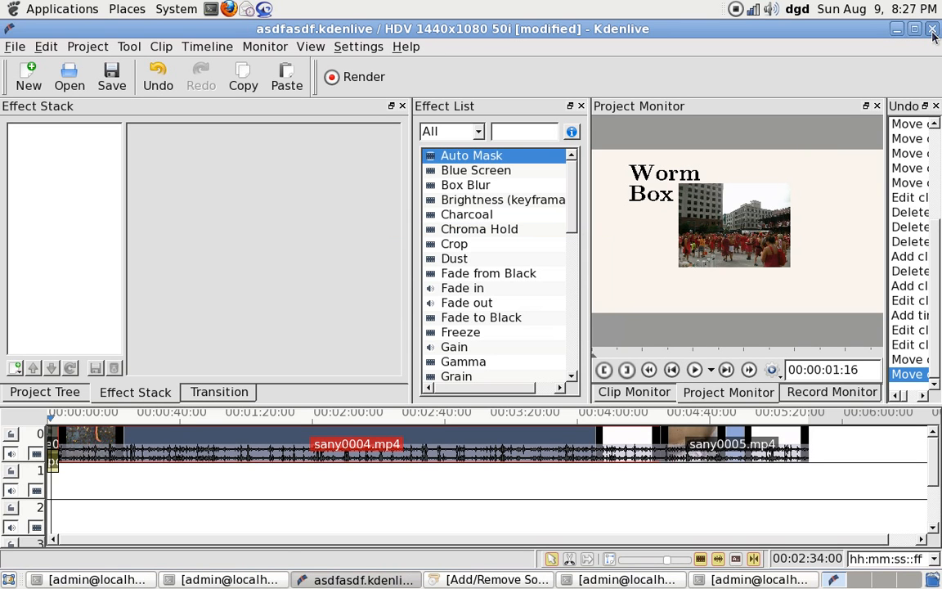
left_click(931, 31)
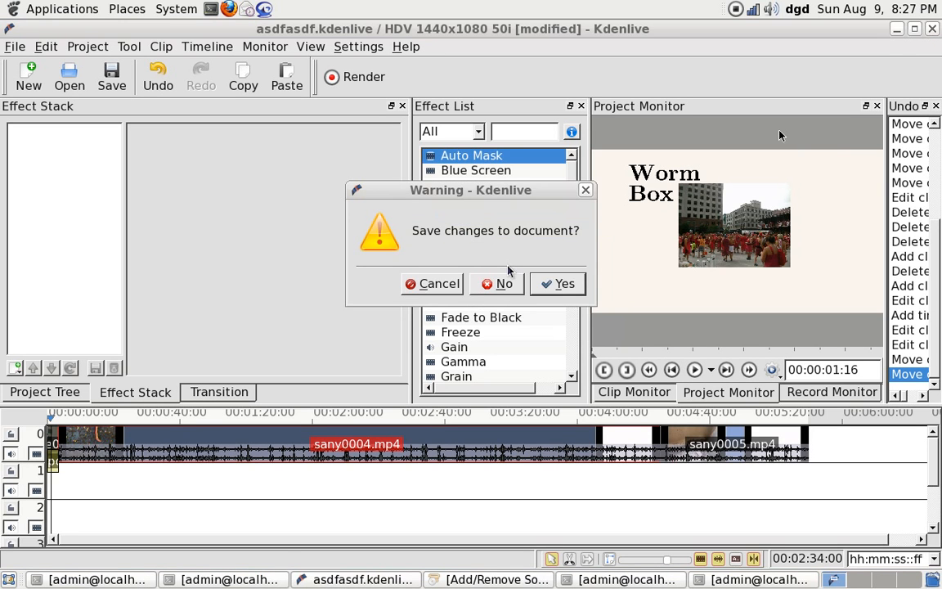
left_click(497, 283)
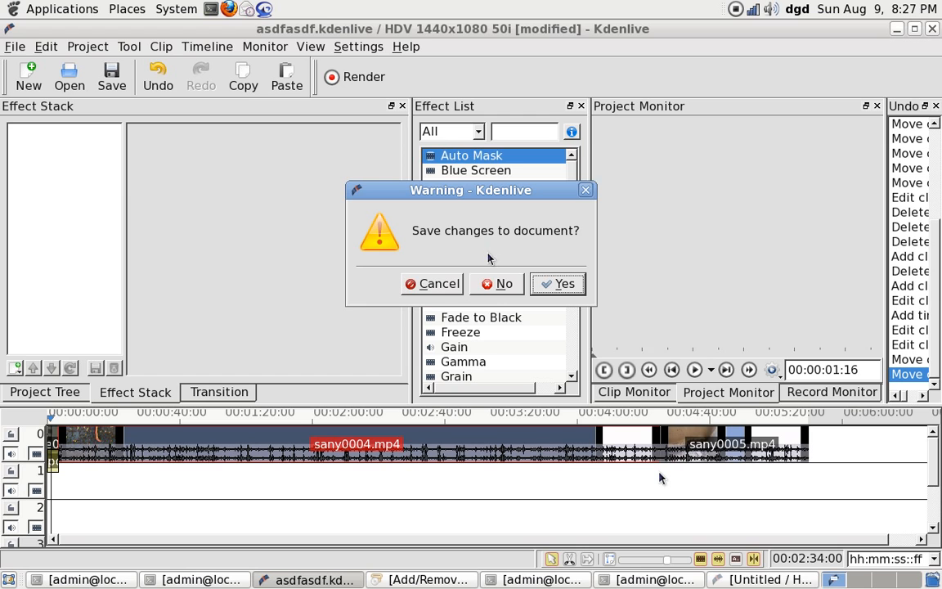
left_click(496, 283)
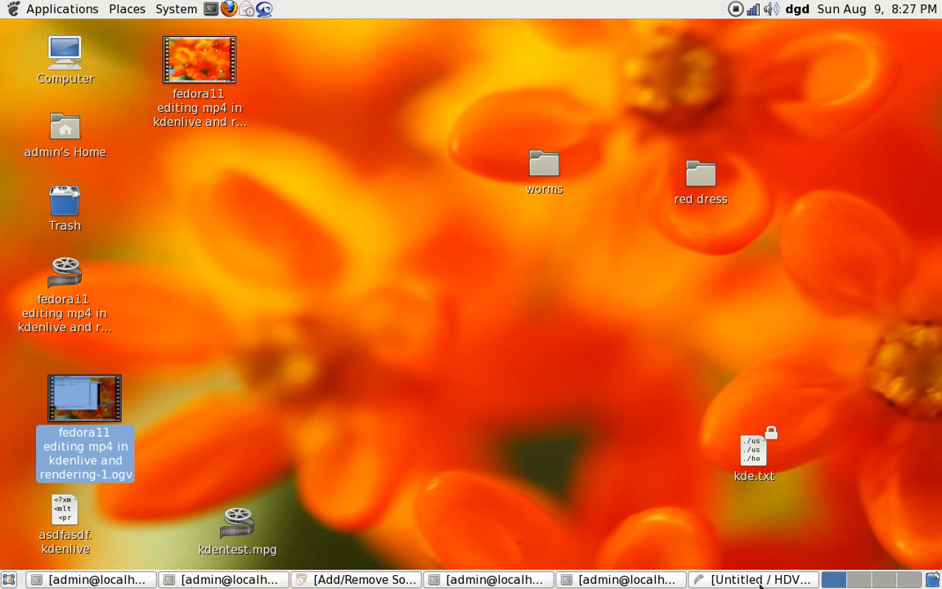
Bring the empty Untitled HDV 1440x1080 50i Kdenlive project forward from the taskbar.
left_click(758, 579)
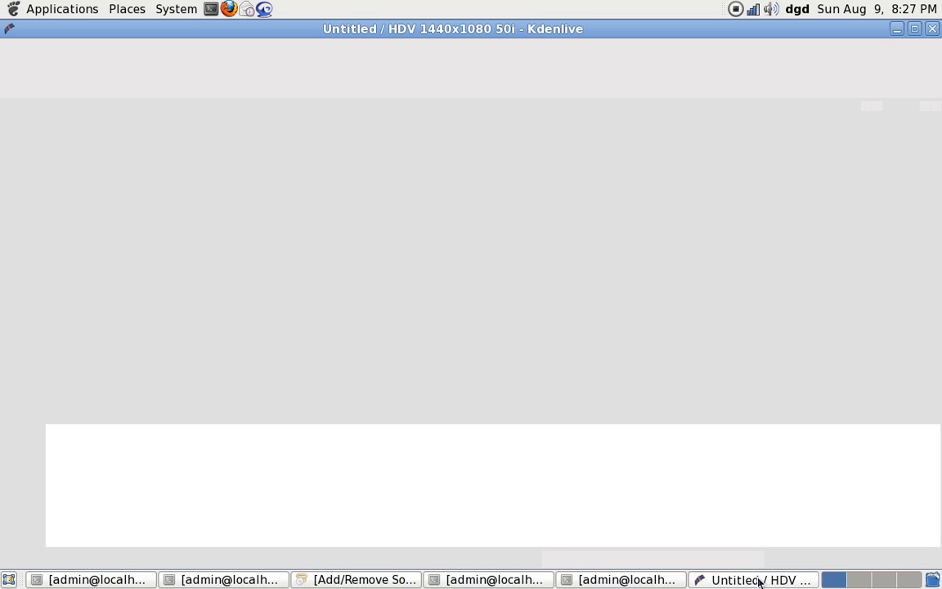
left_click(759, 579)
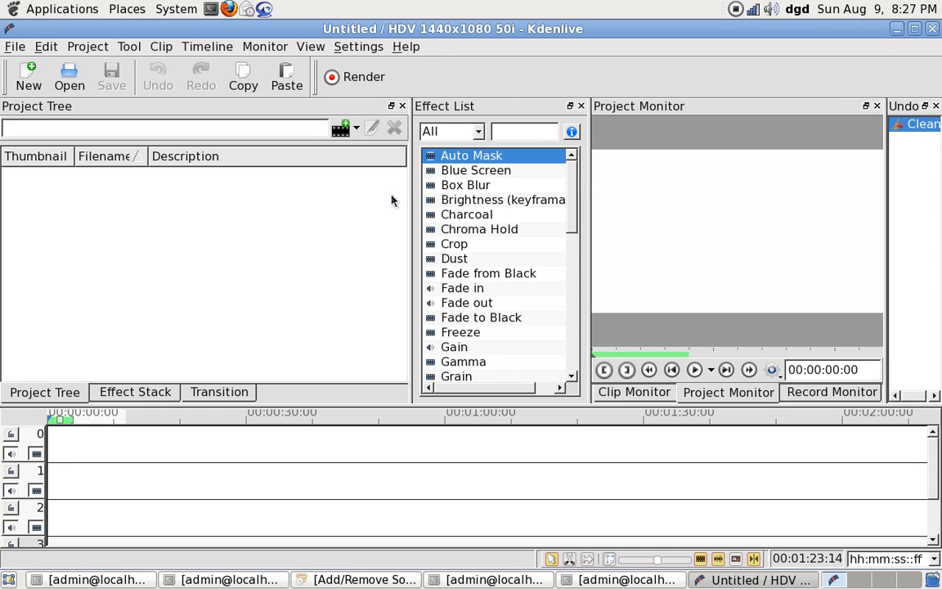
mouse_move(189, 234)
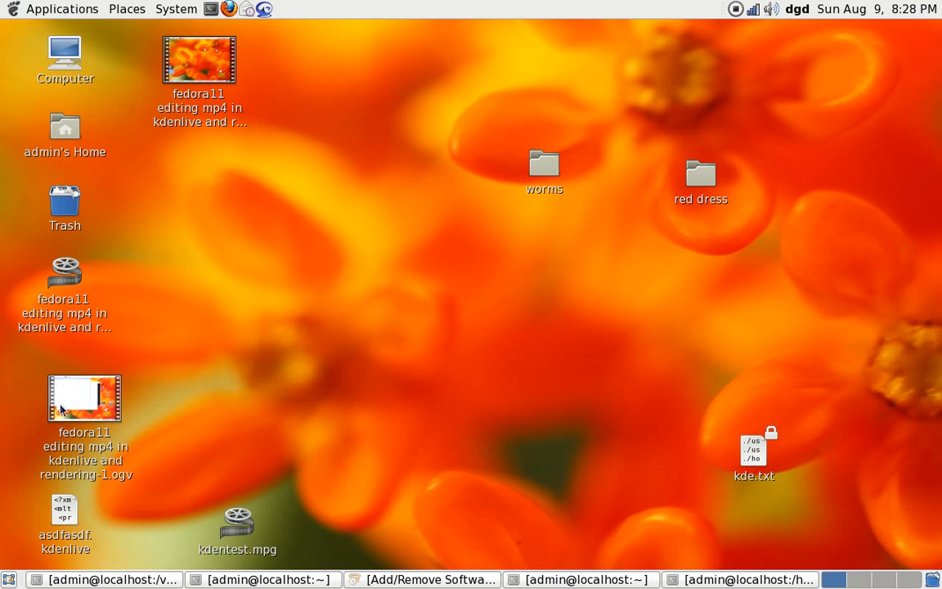
Open the .ogv file's Open With chooser and expand 'Use a custom command'.
right_click(84, 398)
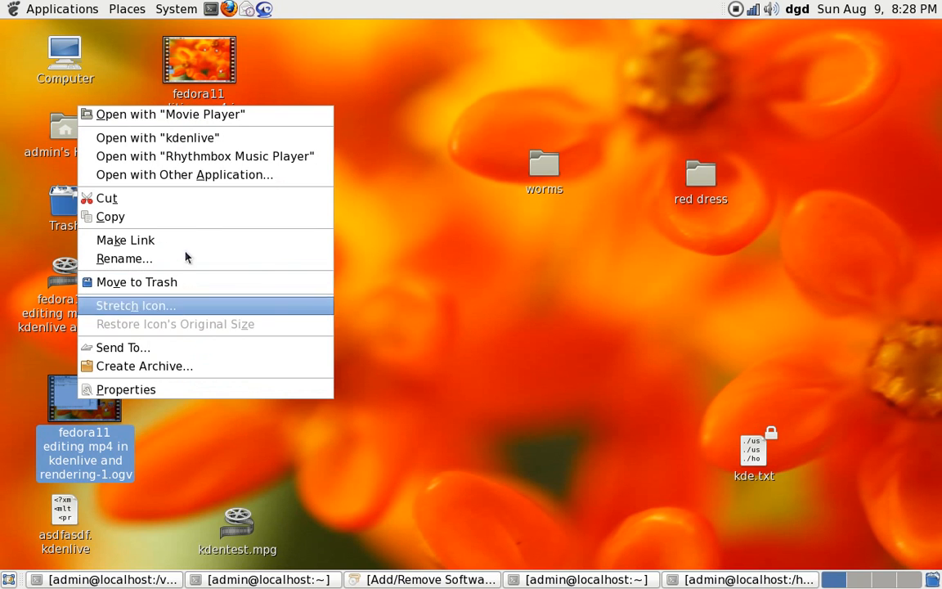
left_click(184, 174)
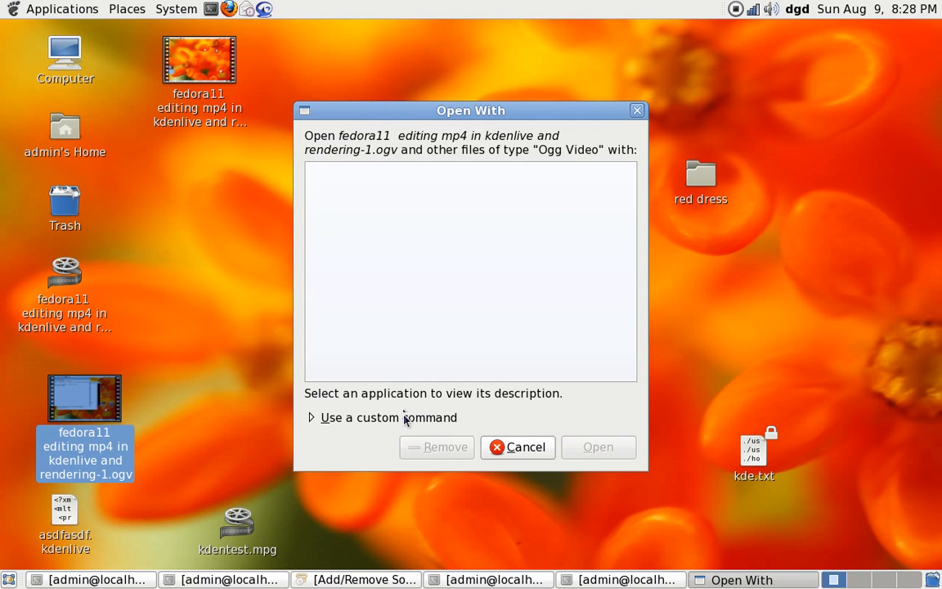
left_click(310, 417)
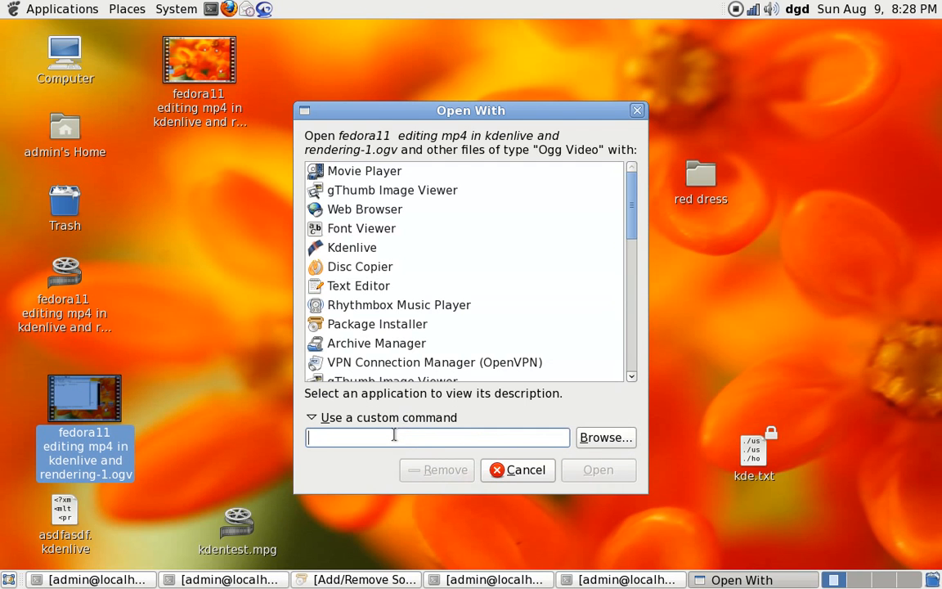
Enter vlc as the custom command and open the video.
type("vlc")
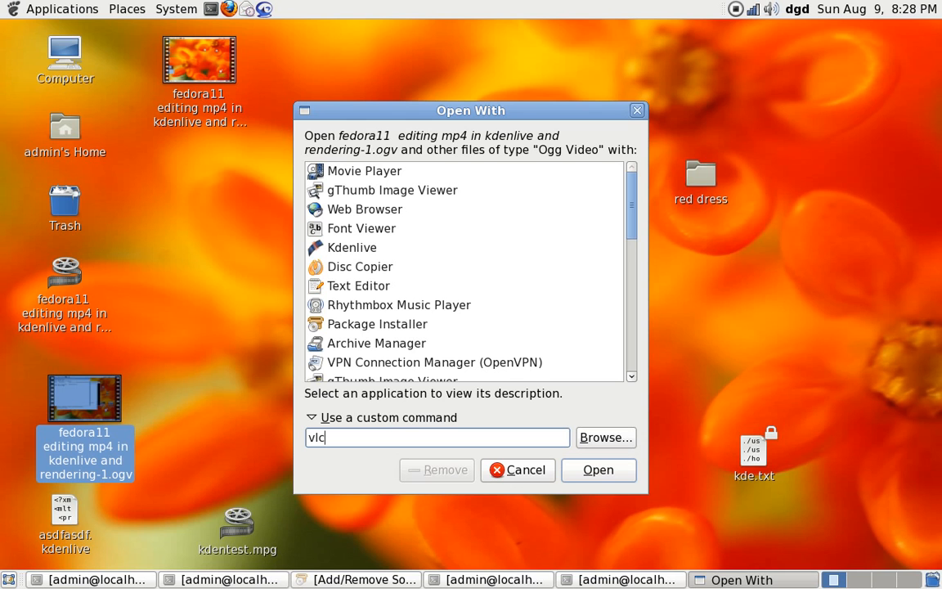
scroll("down", 3)
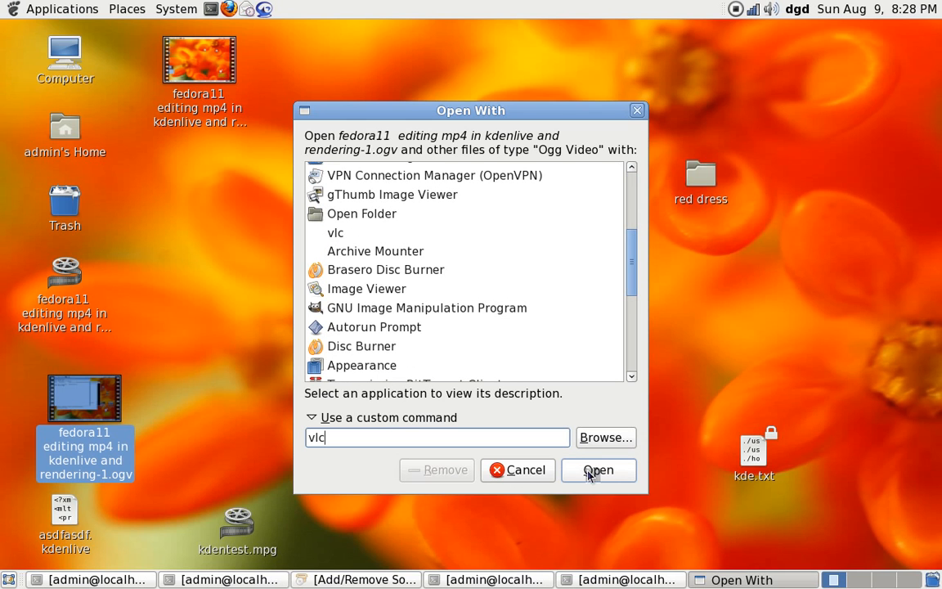
left_click(598, 470)
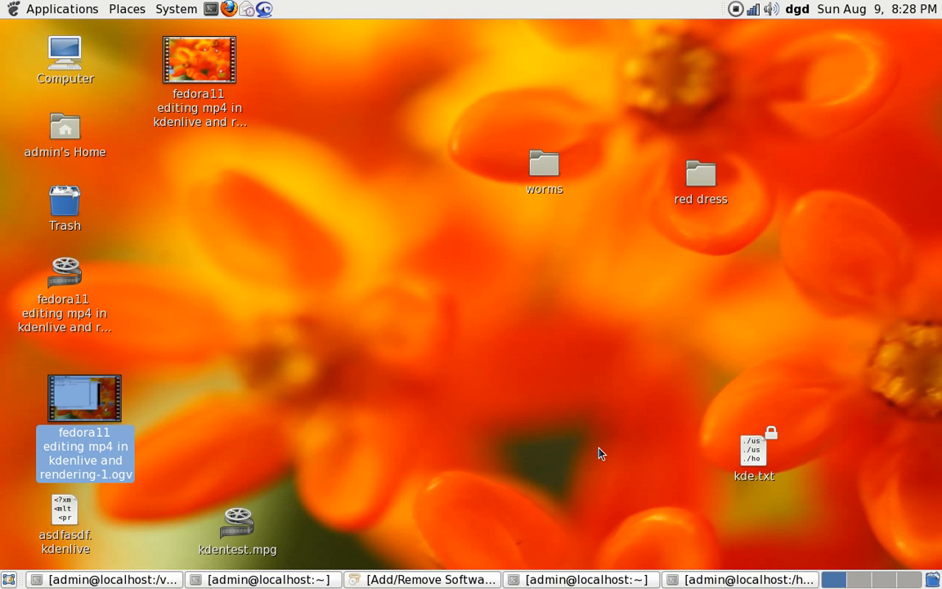
mouse_move(583, 364)
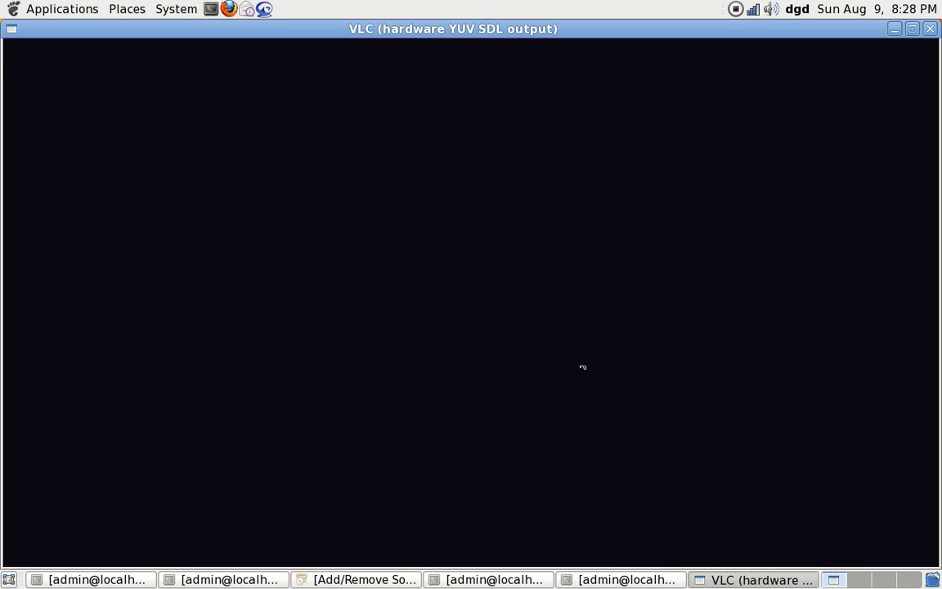
mouse_move(581, 361)
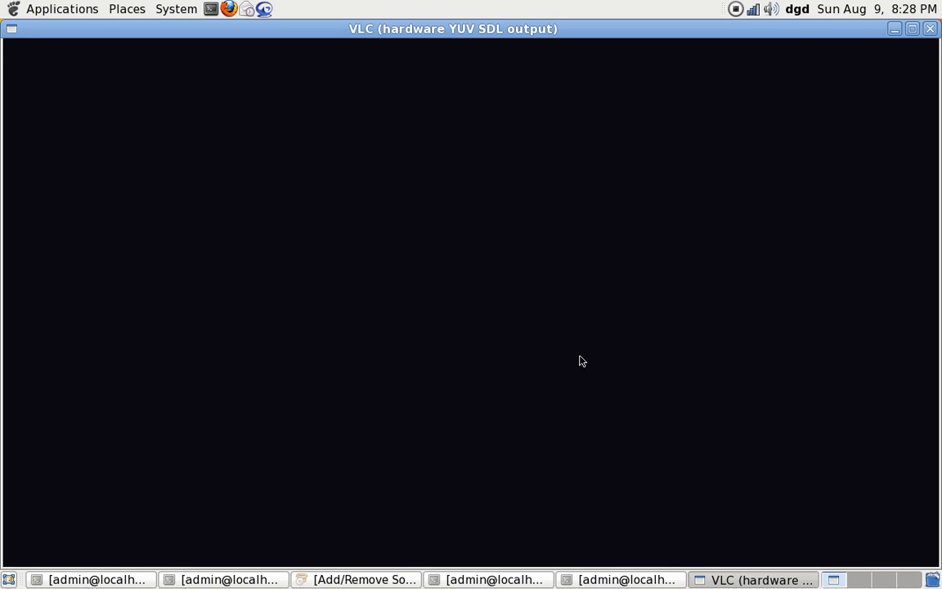
mouse_move(655, 546)
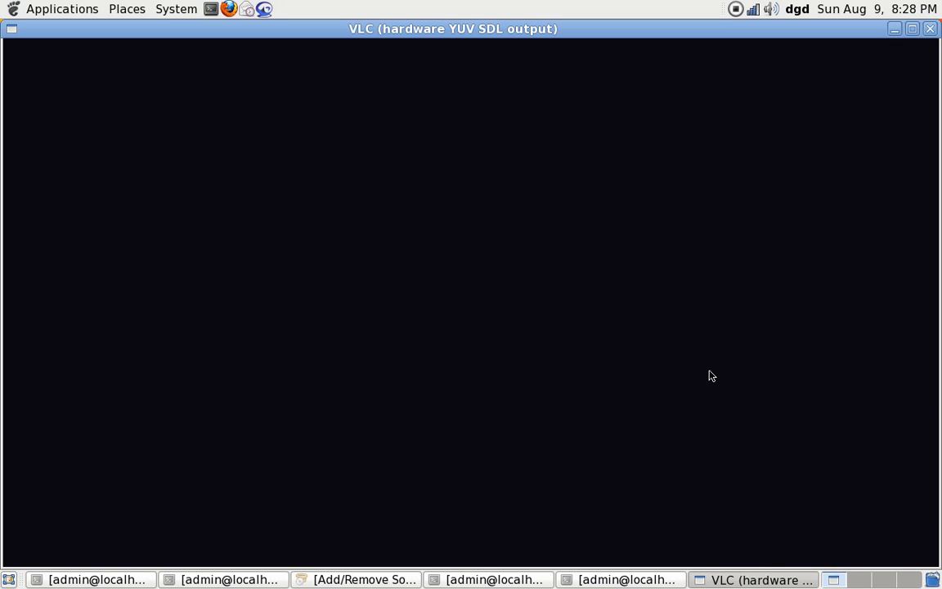
mouse_move(728, 285)
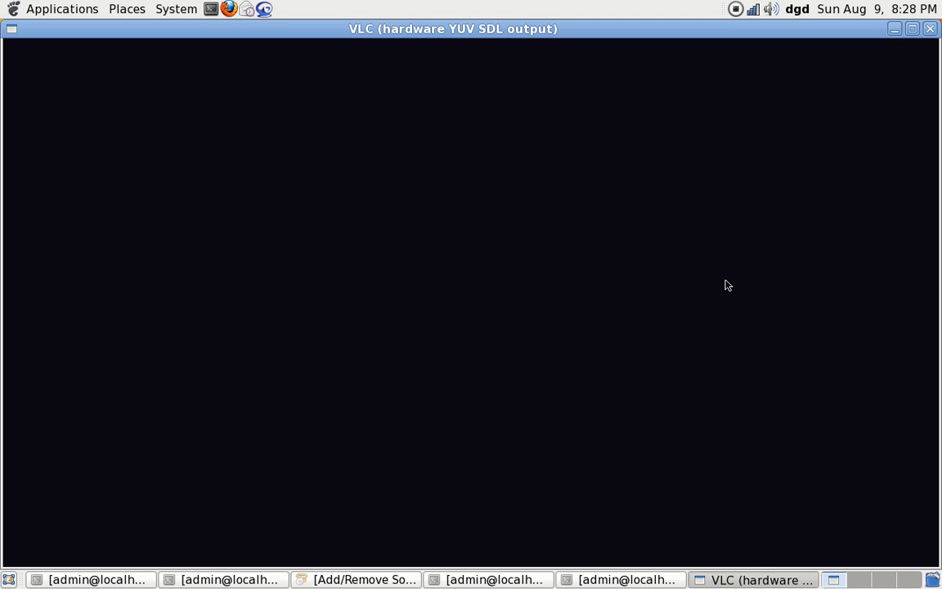
mouse_move(738, 275)
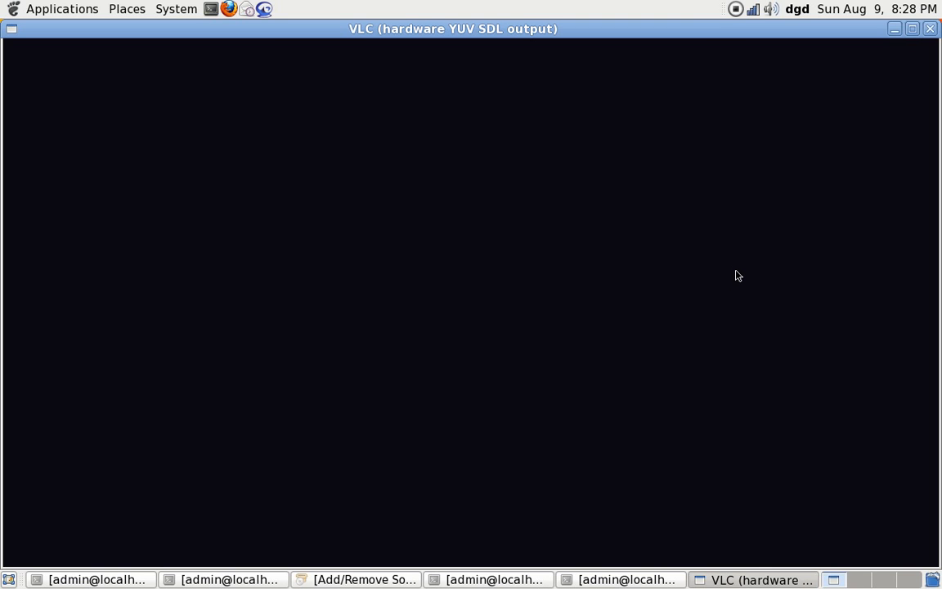
mouse_move(749, 204)
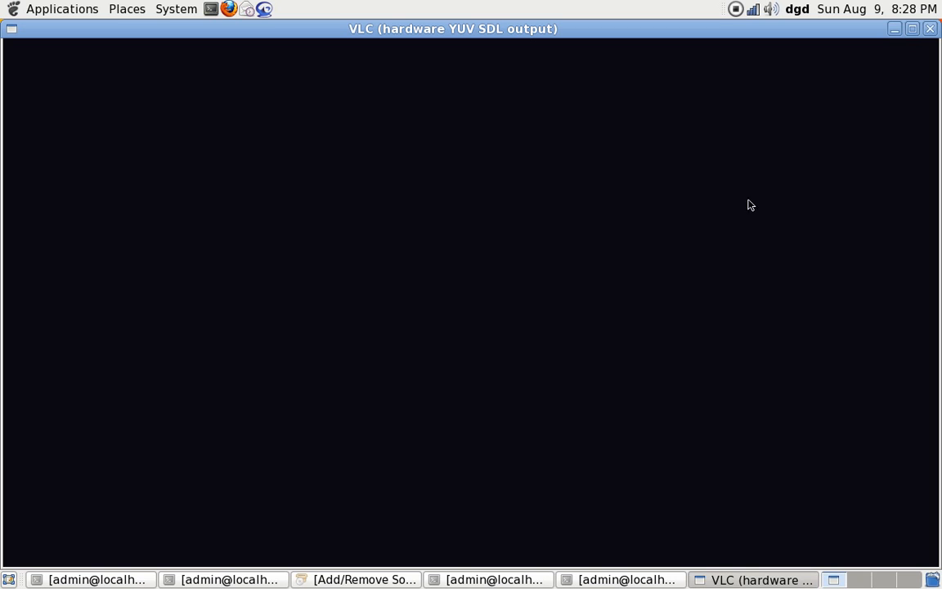
mouse_move(516, 125)
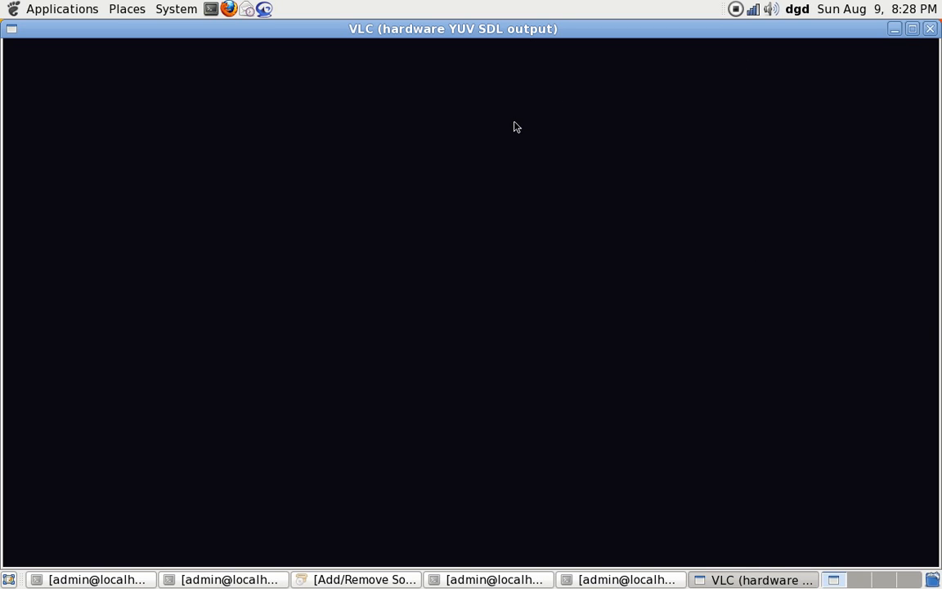